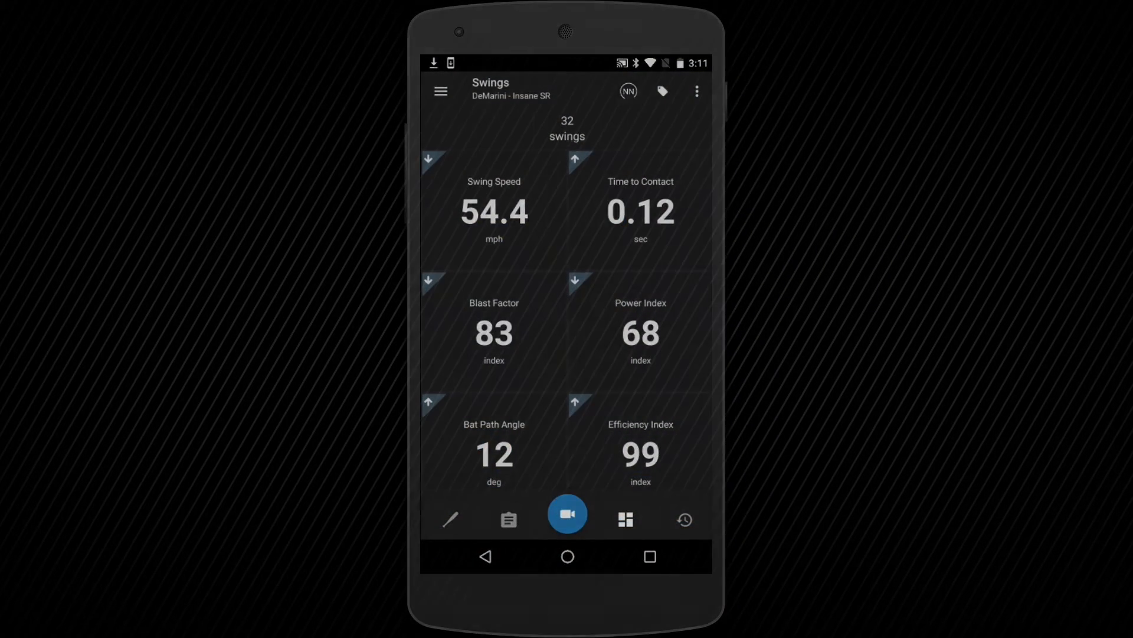
Step: Tour the bottom navigation bar, visiting the dashboard, training center, swings and capture tabs
click(441, 90)
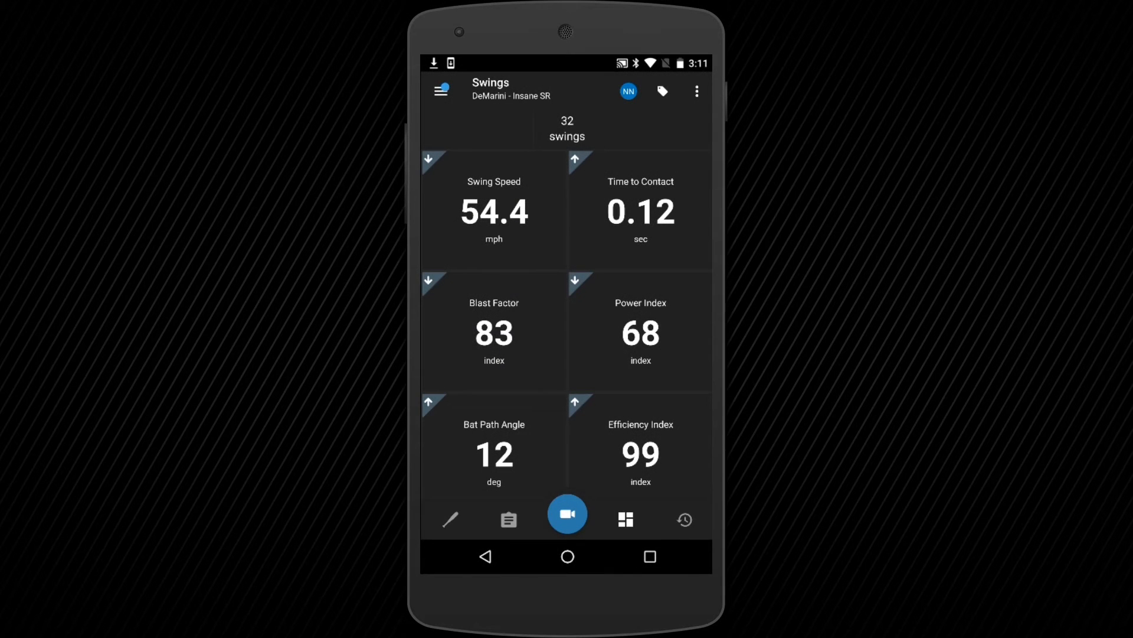
click(451, 520)
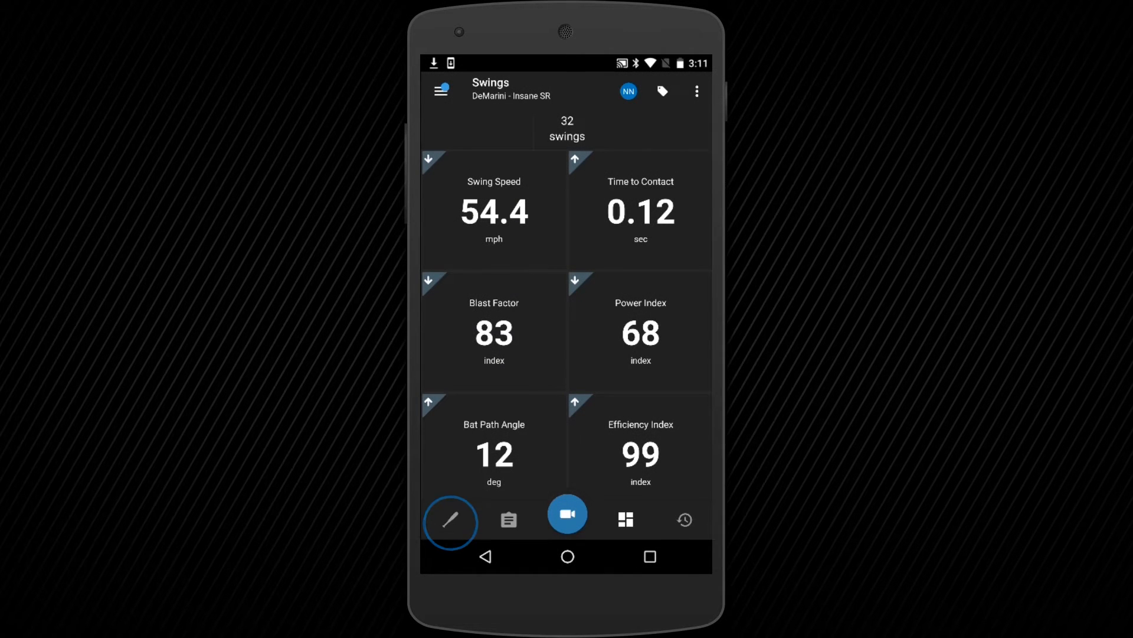
click(508, 520)
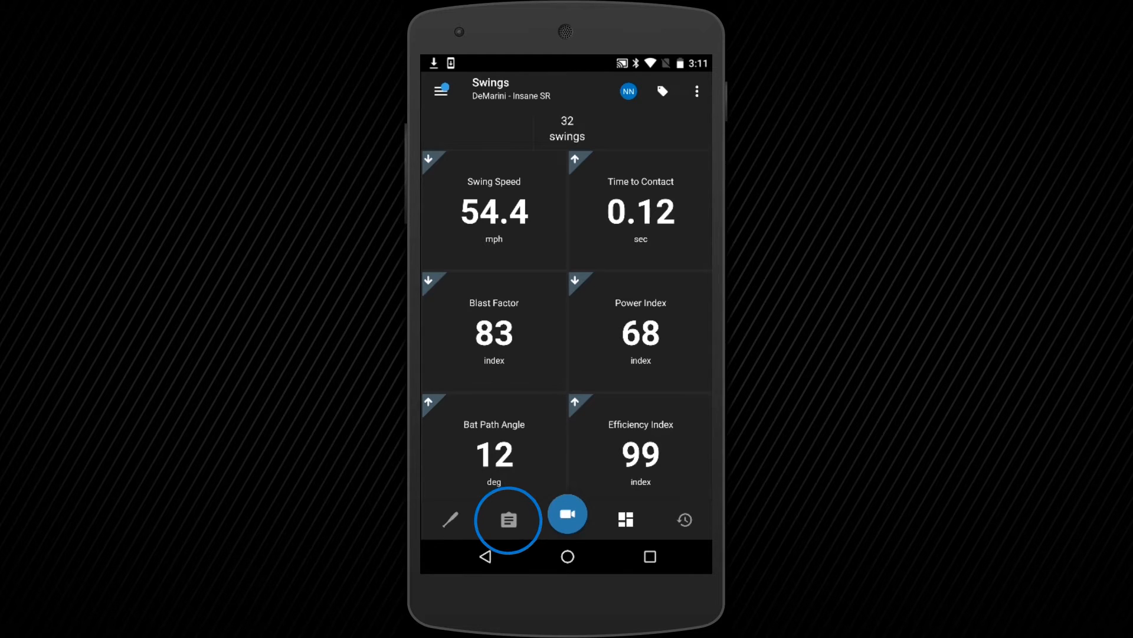
click(625, 520)
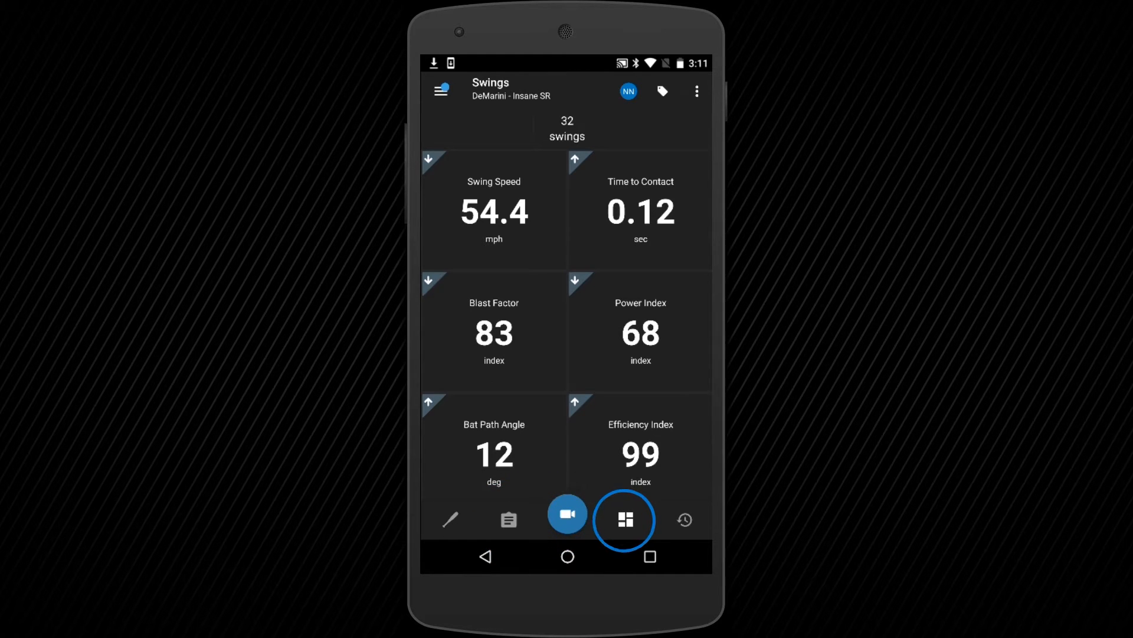
click(567, 520)
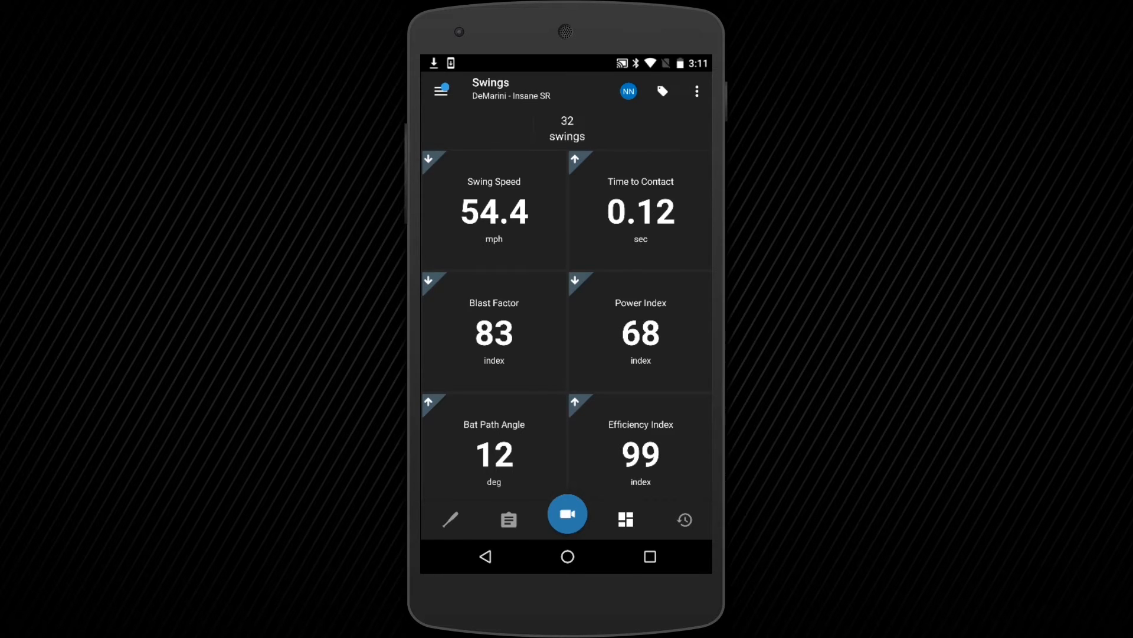
click(441, 92)
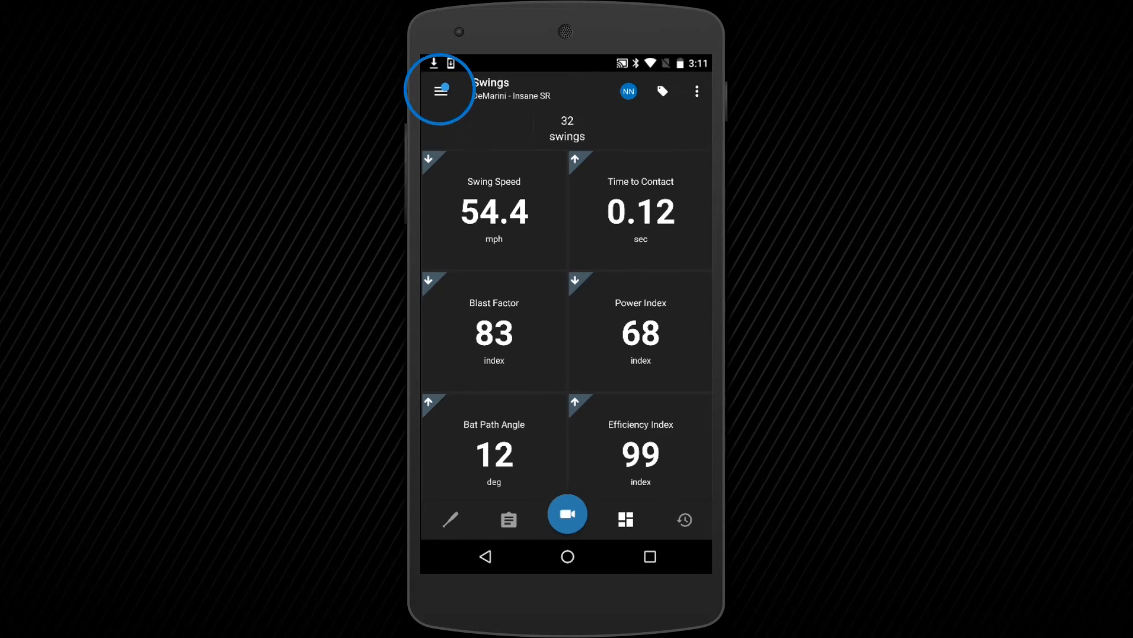
Step: Open the user menu and view the player's profile Bio details
click(442, 92)
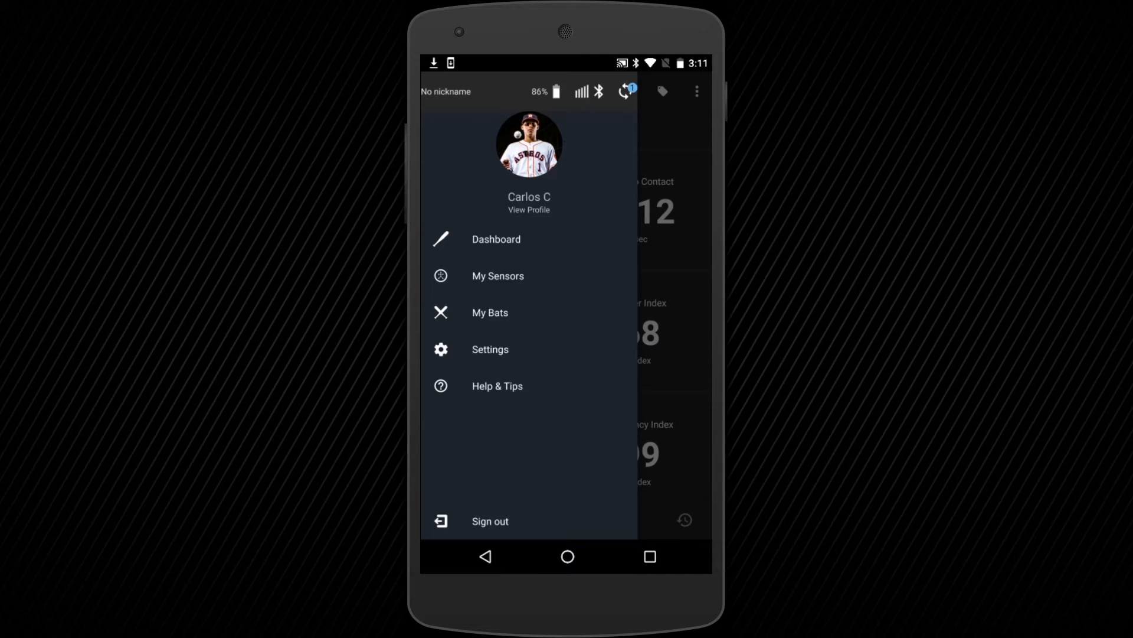
click(529, 207)
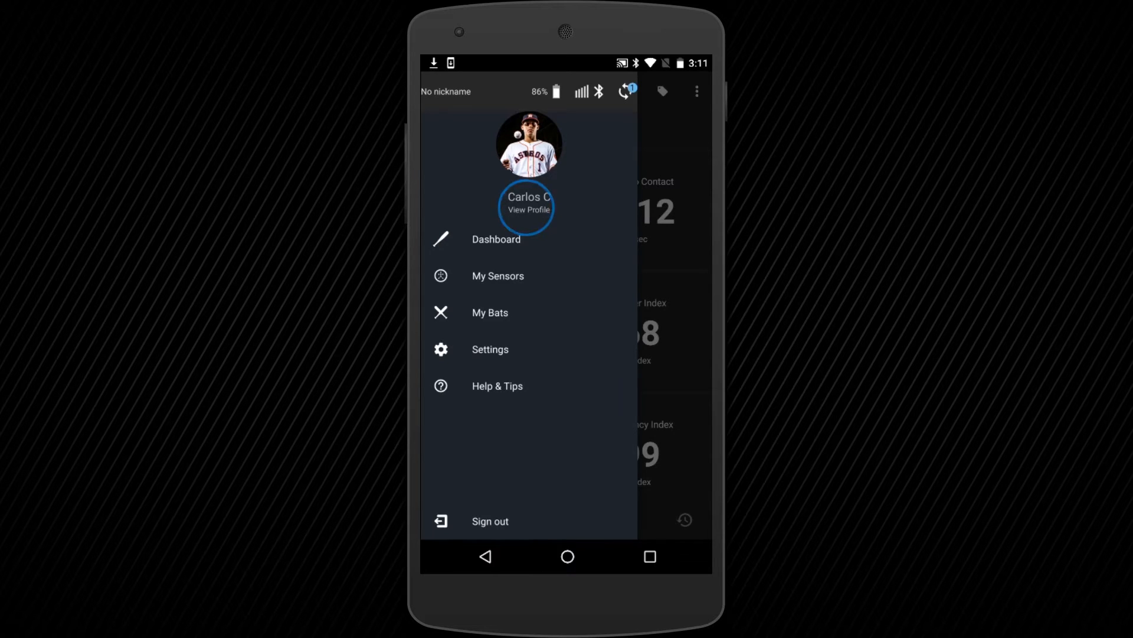
click(527, 208)
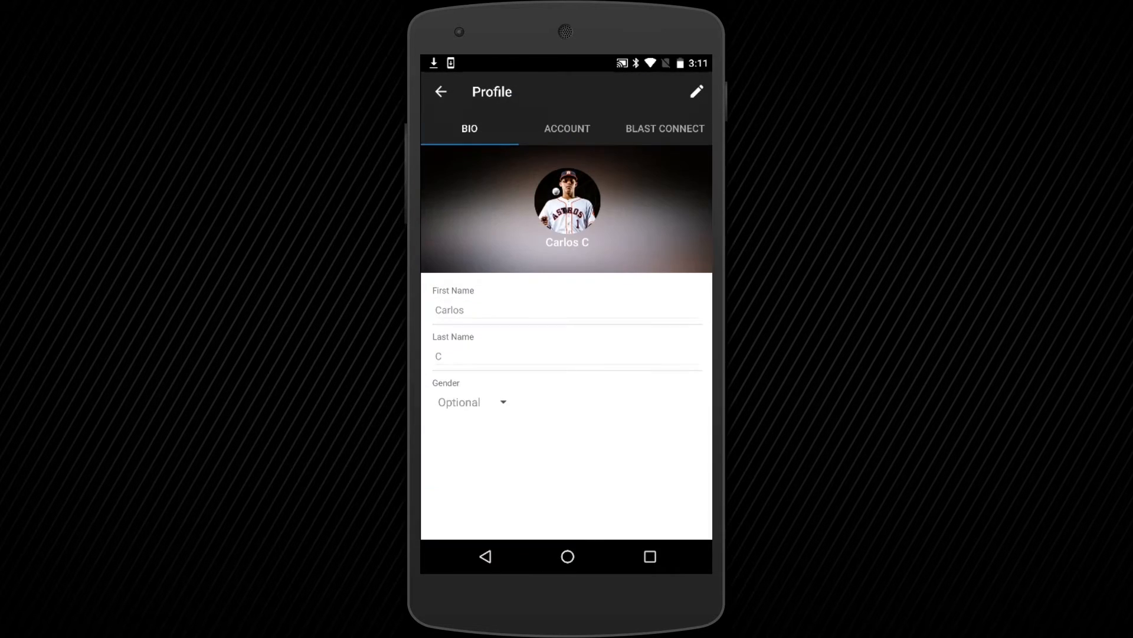
click(665, 129)
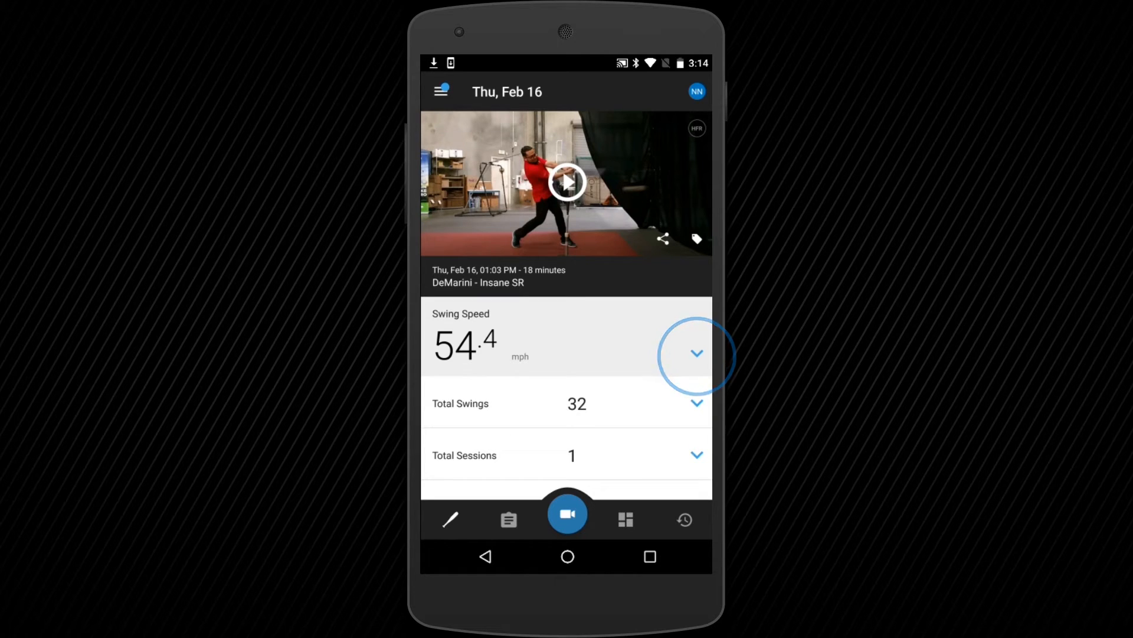
Step: Expand Swing Speed to show 61.2 high, 55.1 average, 49.3 low, then head to the Training Center
click(697, 353)
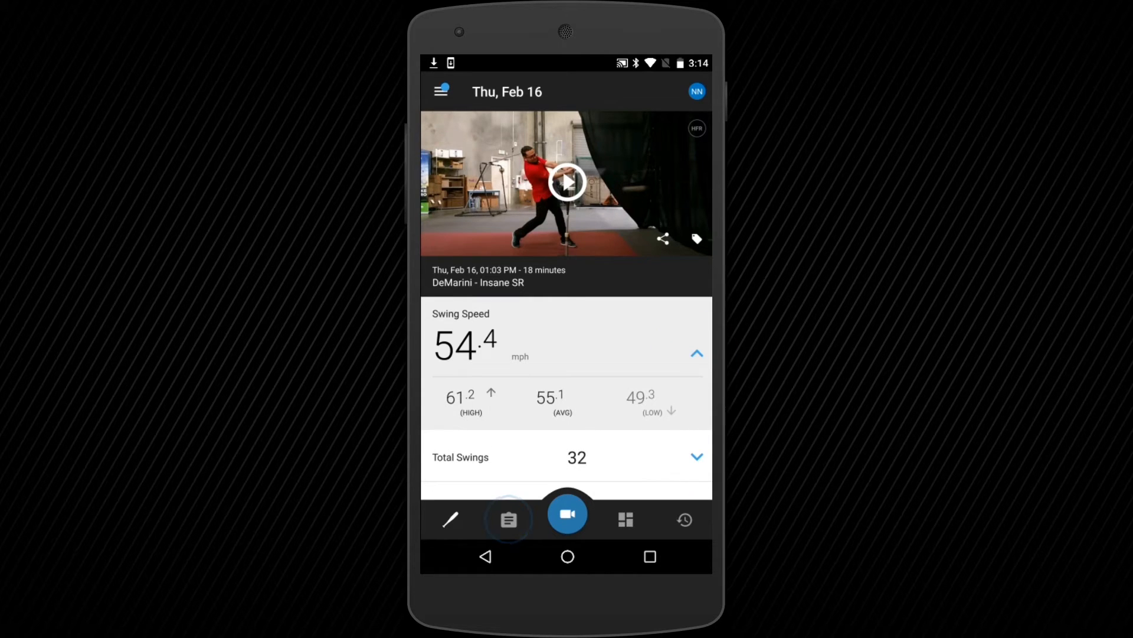
click(508, 519)
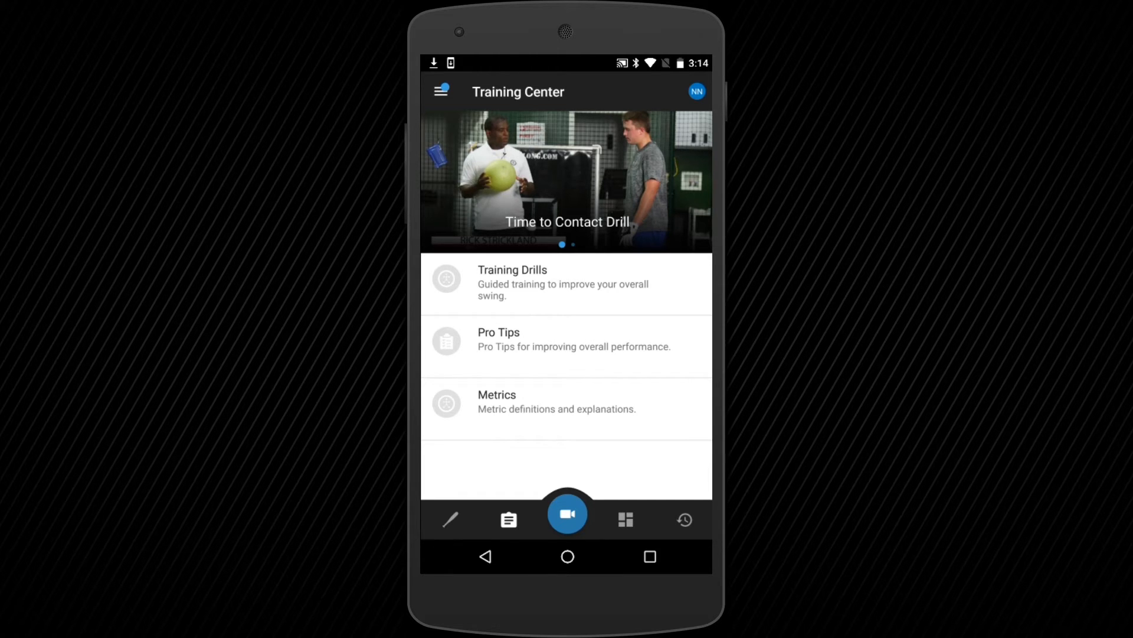
Step: Browse Training Drills through the Control and Power tabs and view the Body Sequencing drill
click(498, 340)
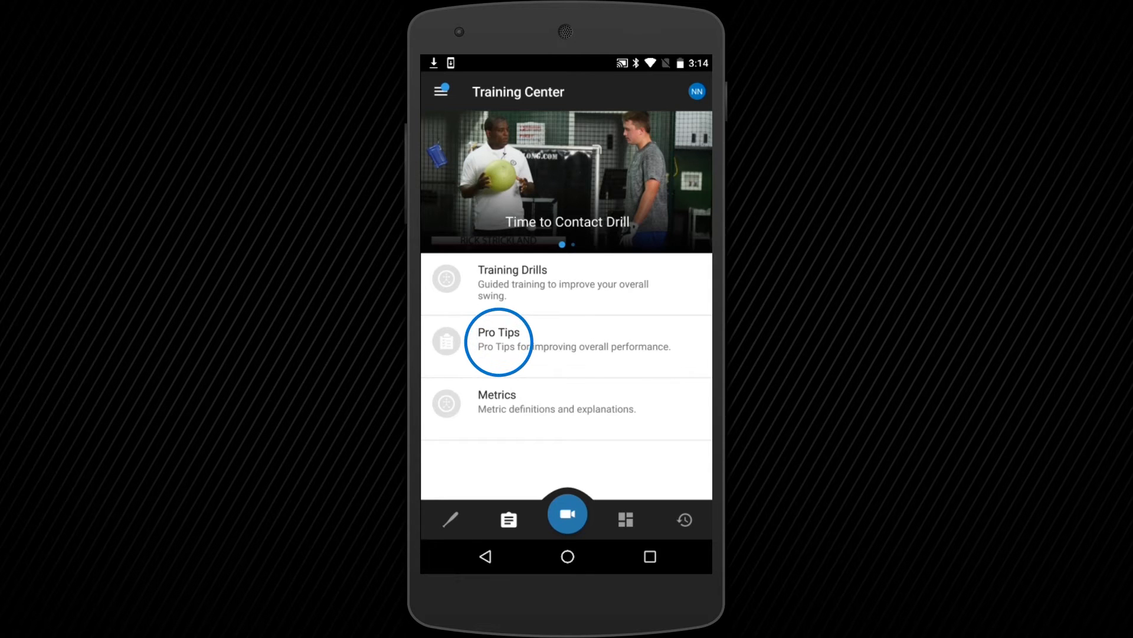
click(512, 281)
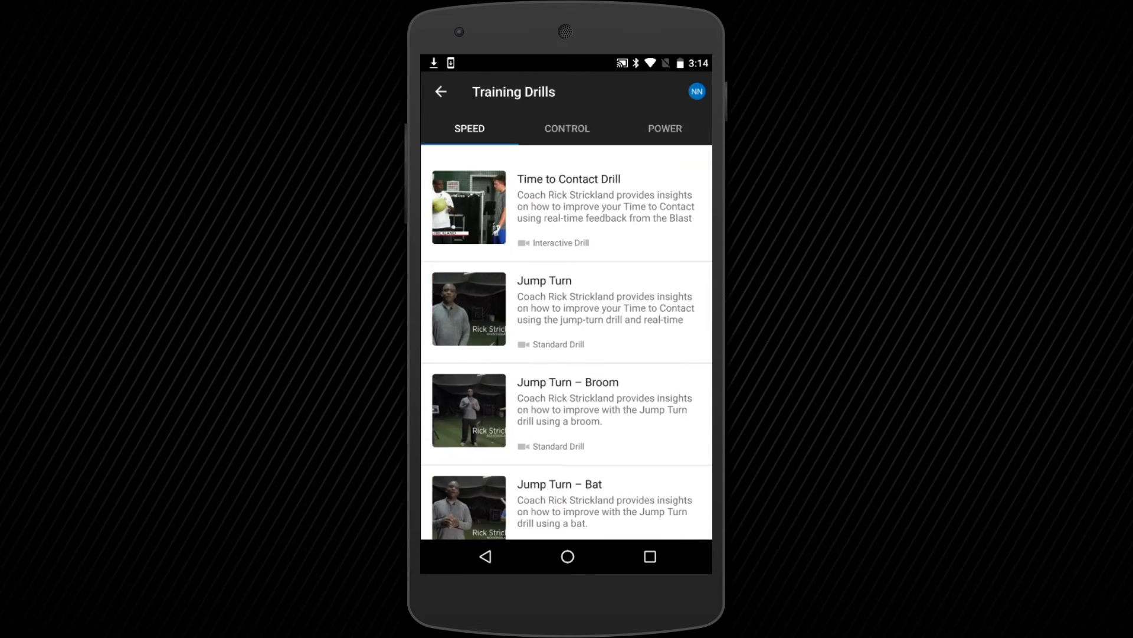
click(567, 129)
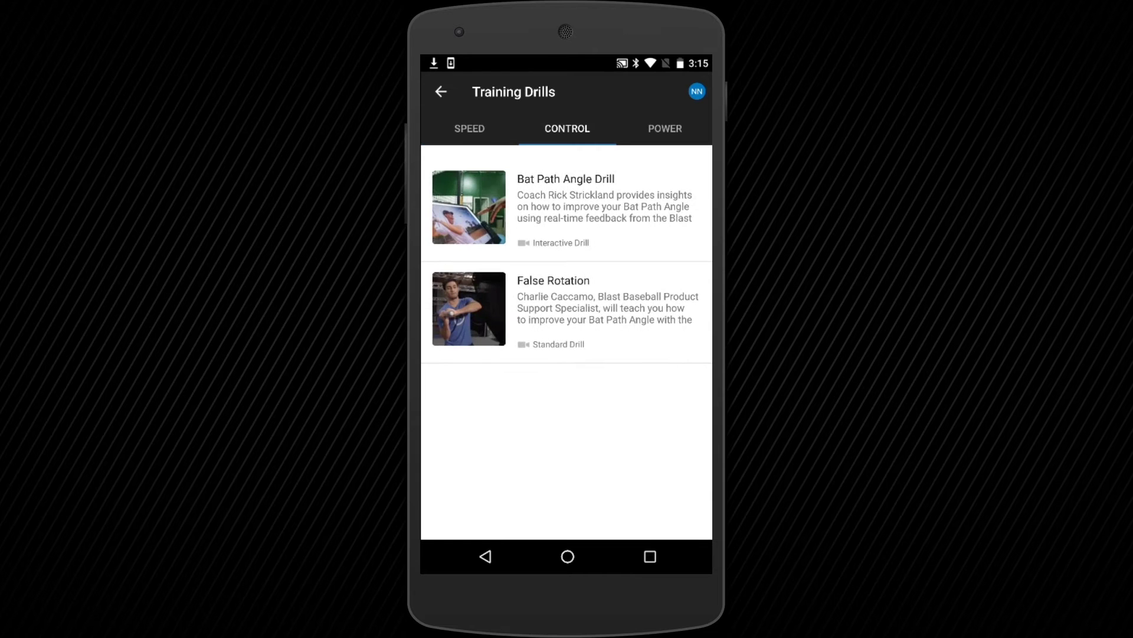
click(664, 129)
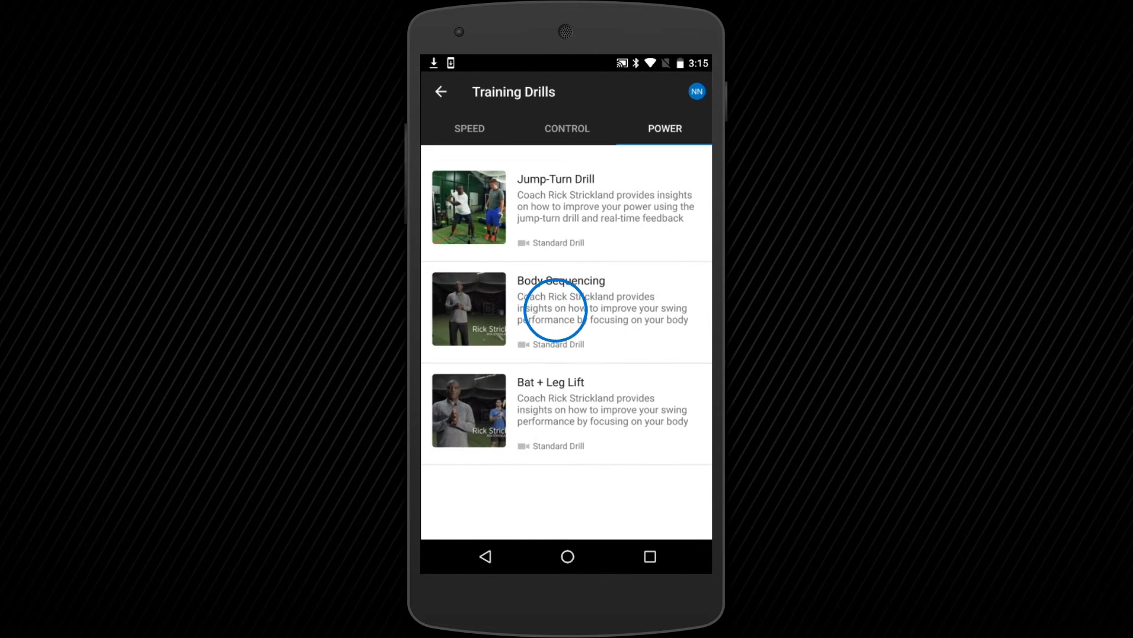
click(562, 309)
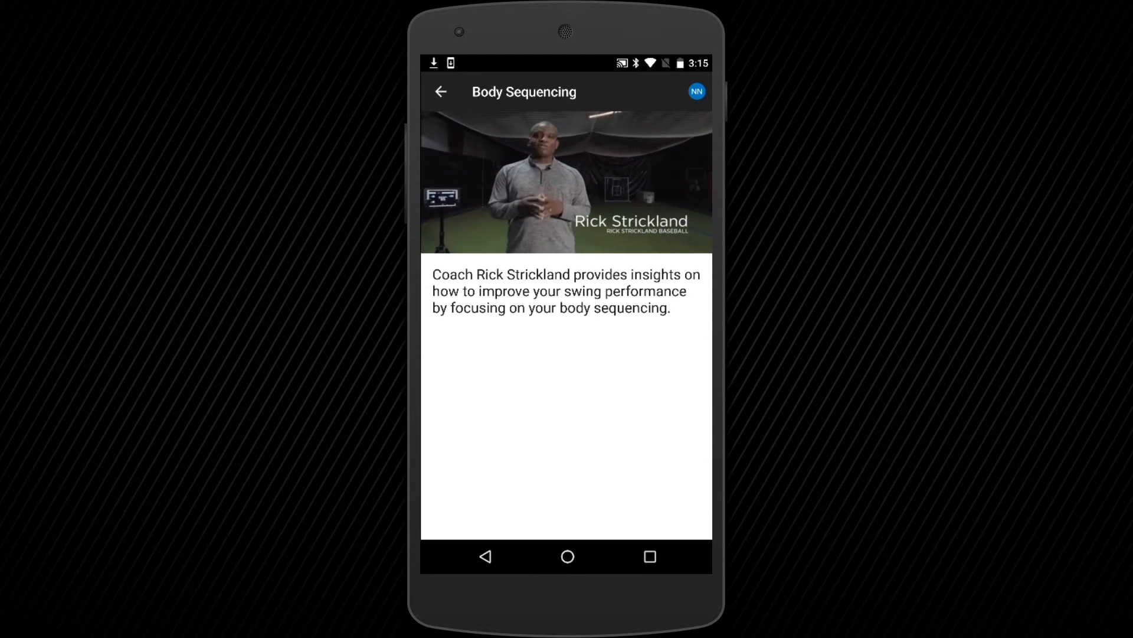
click(442, 92)
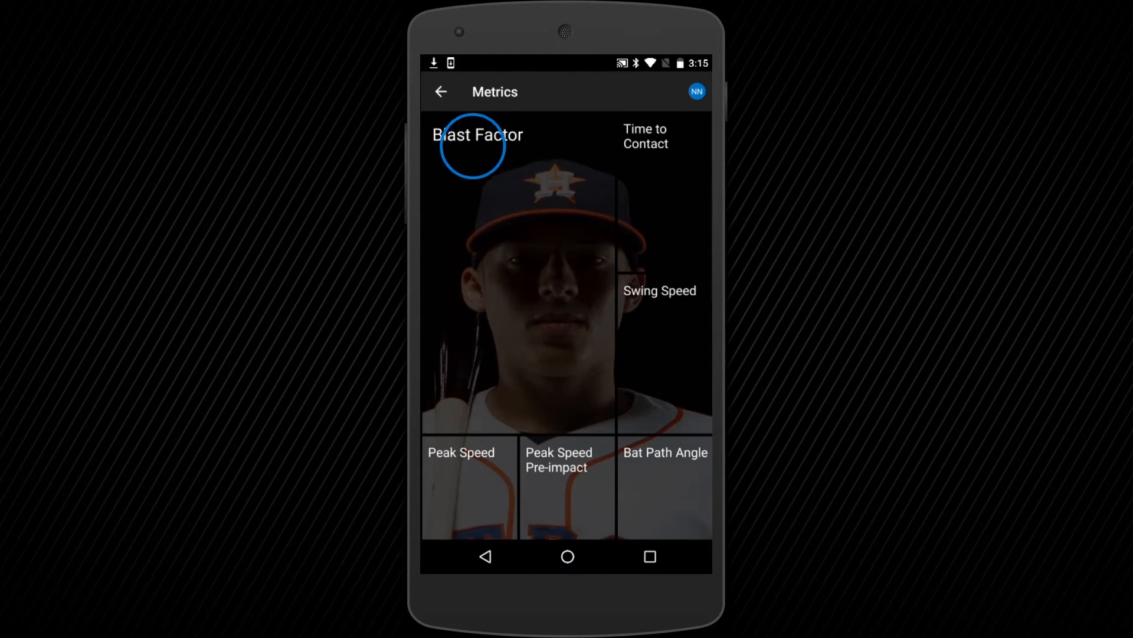
Step: Play the Blast Factor explainer video from Metrics, return to Training Center and start video capture
click(478, 134)
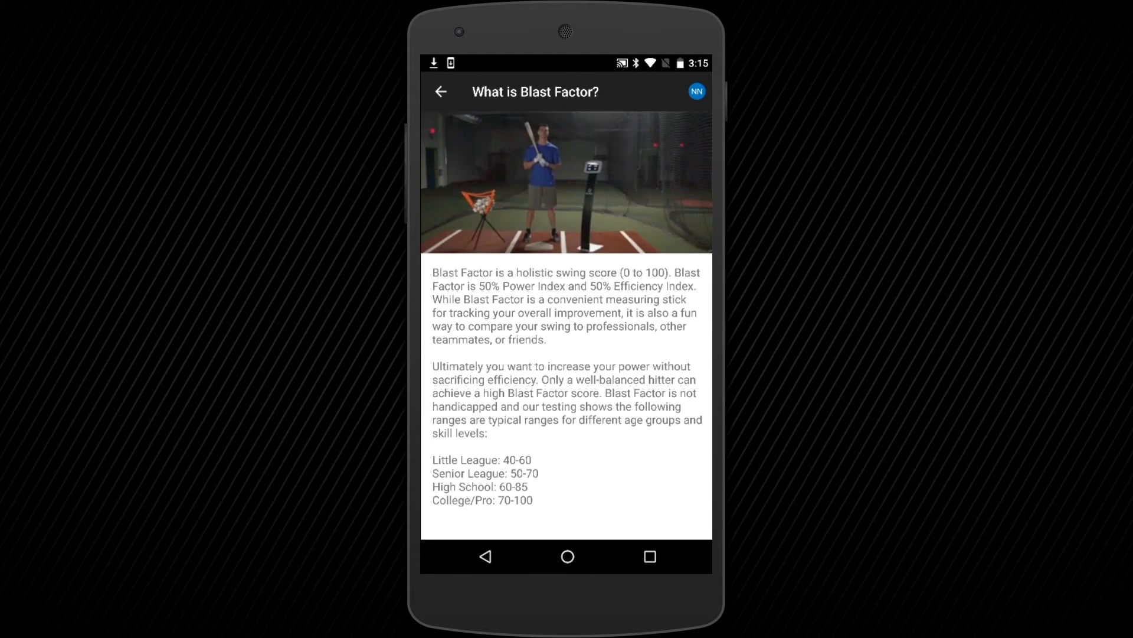
click(567, 183)
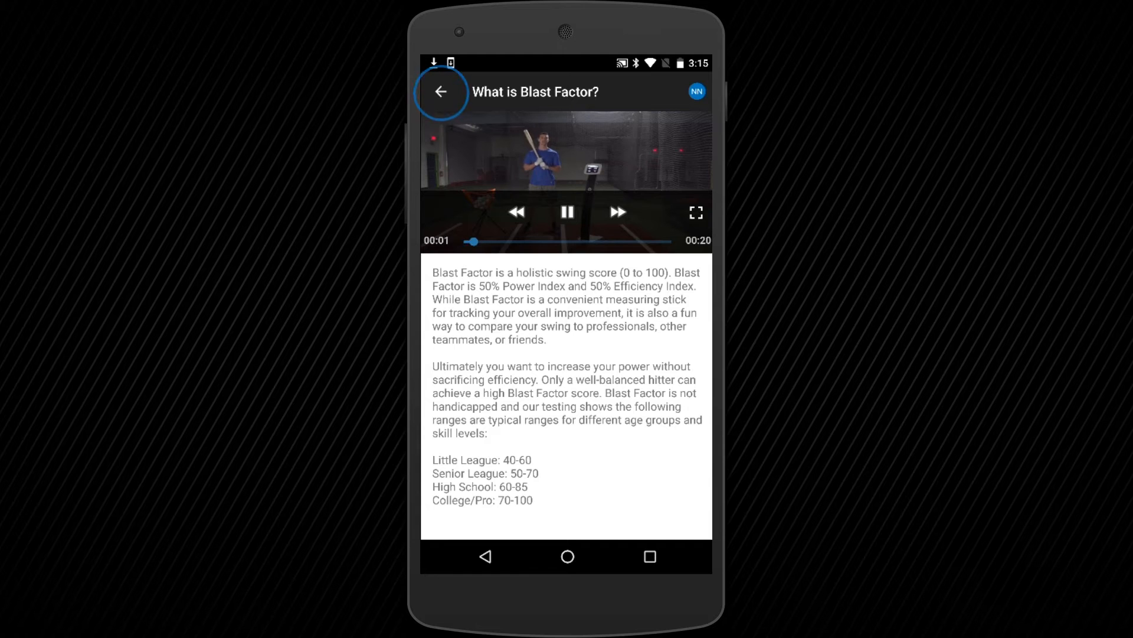
click(444, 92)
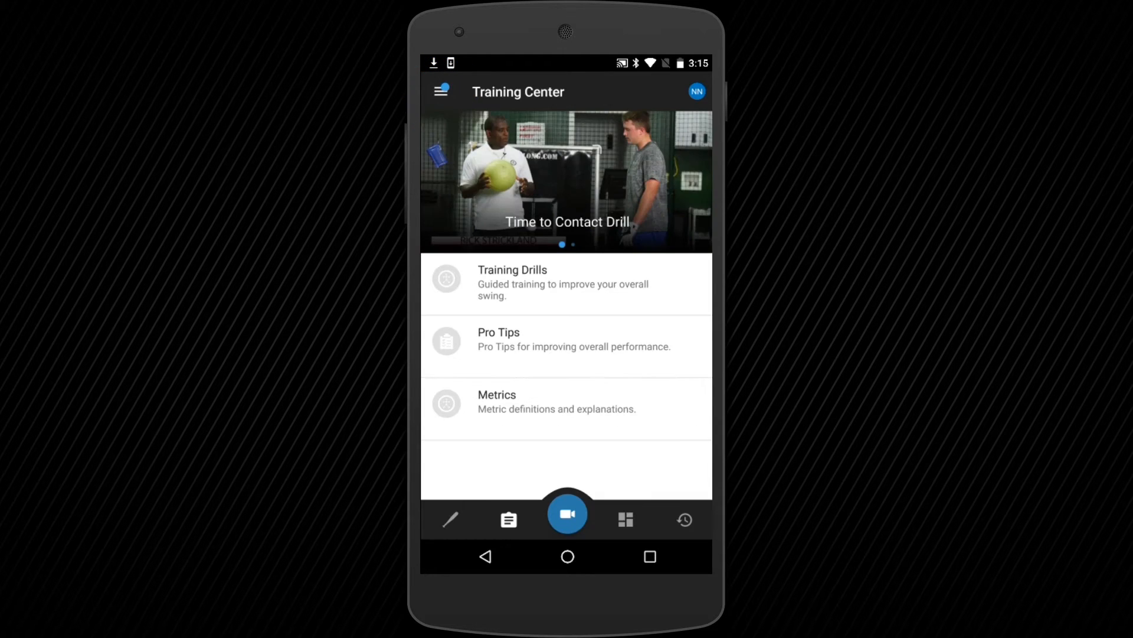
click(566, 512)
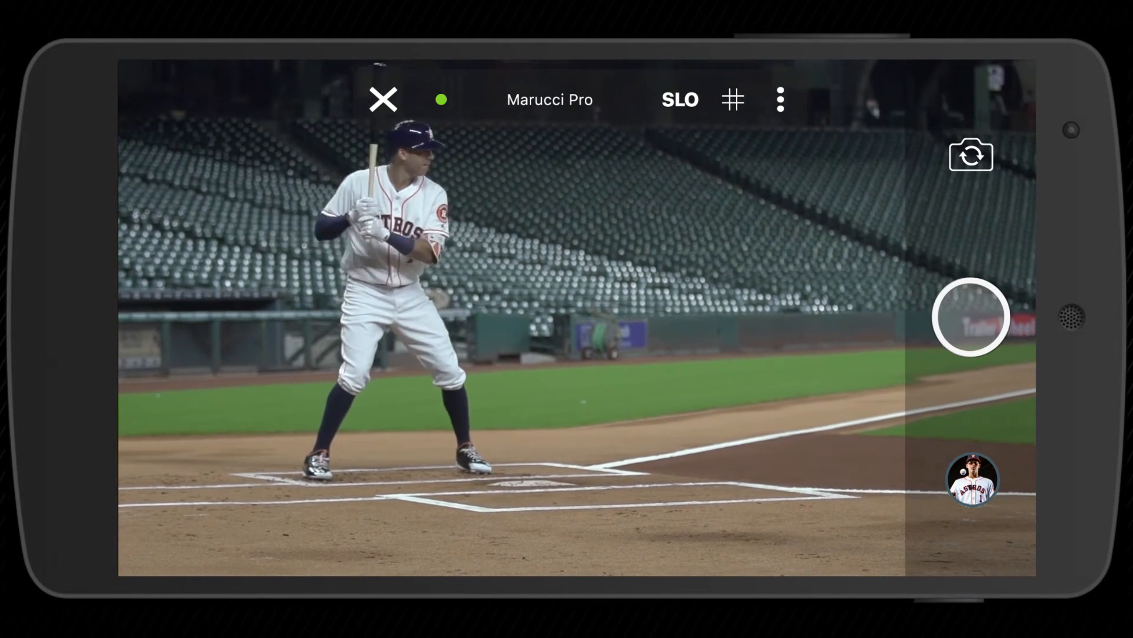
Step: Record a swing, stop it, and scrub the playback timeline toward Impact to review its metrics
click(971, 317)
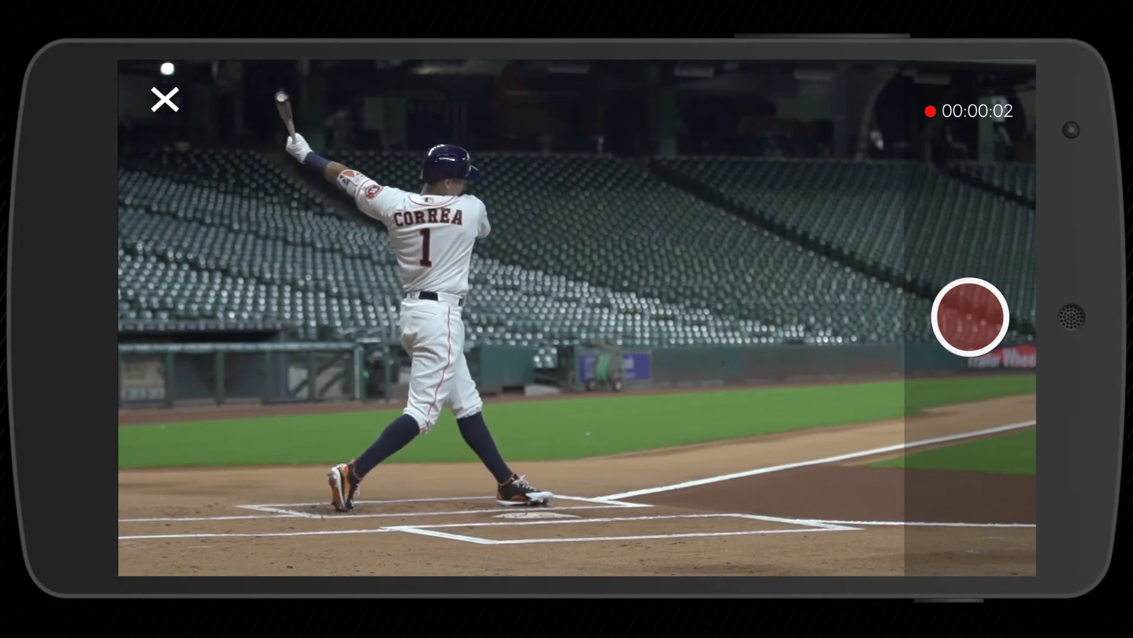
click(970, 318)
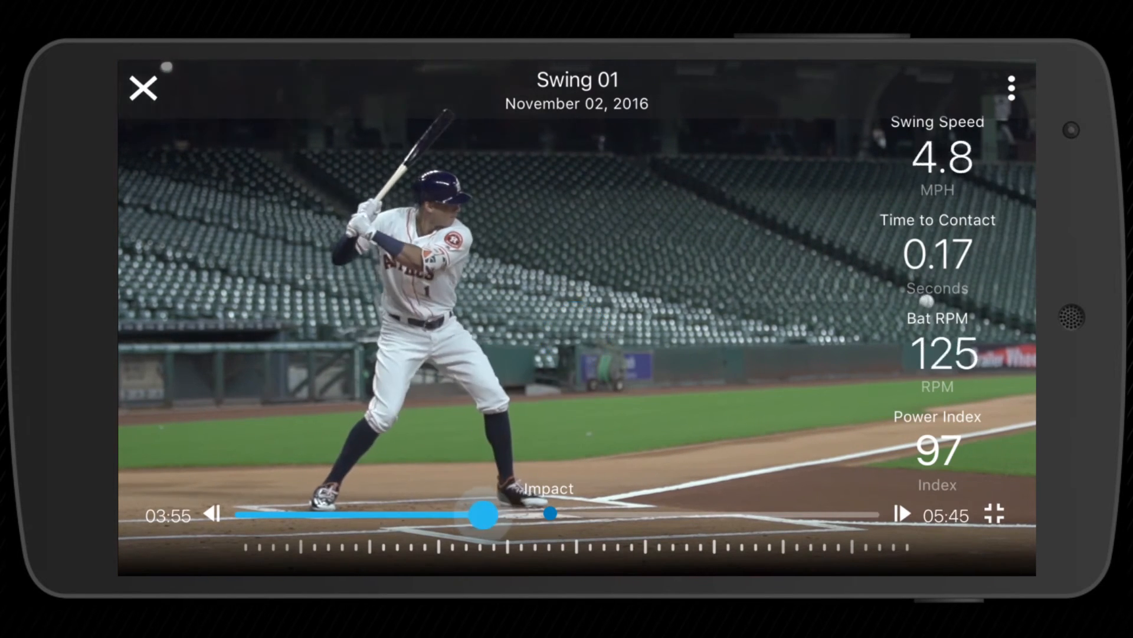
drag(483, 515, 575, 515)
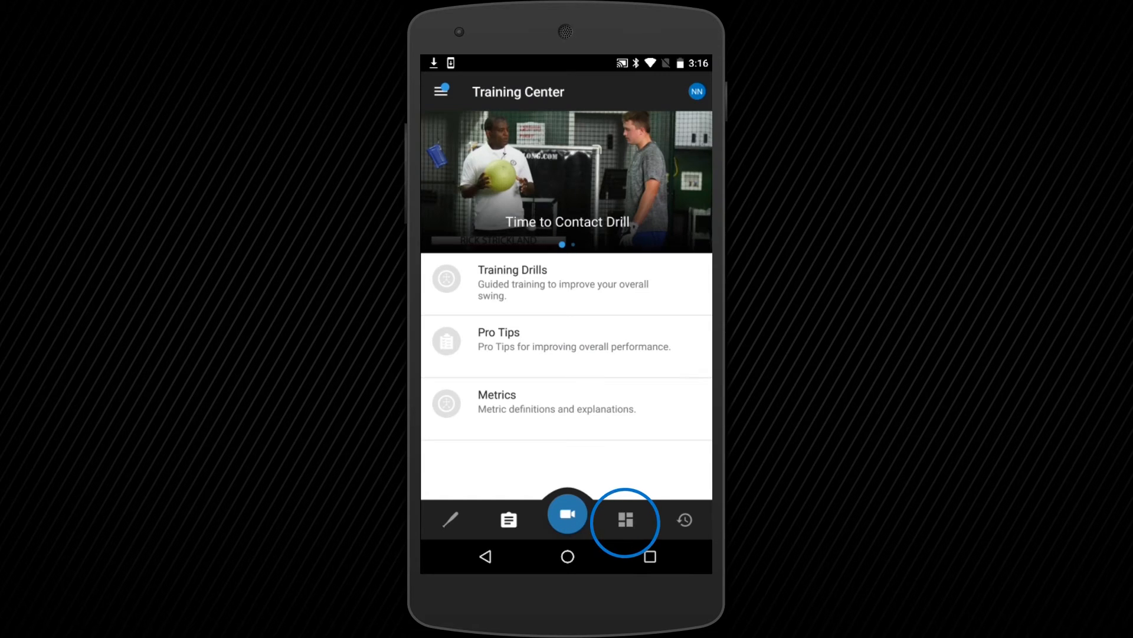
Step: View the 56.3 mph swing's full metrics, then read a 55.5 point on the All Swings graph
click(626, 521)
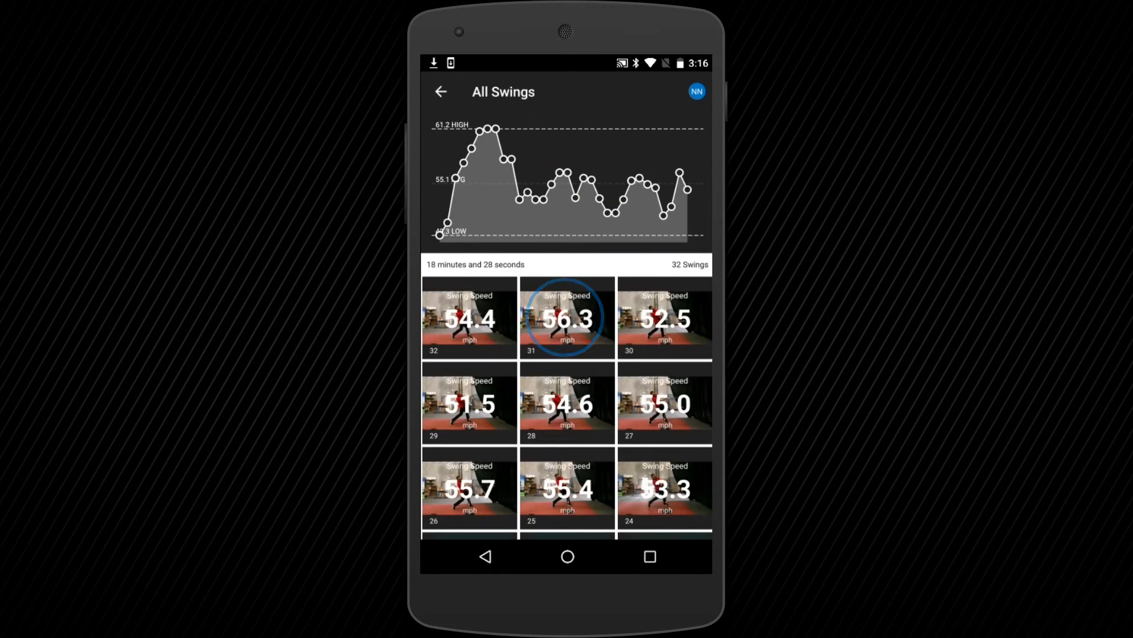
click(566, 317)
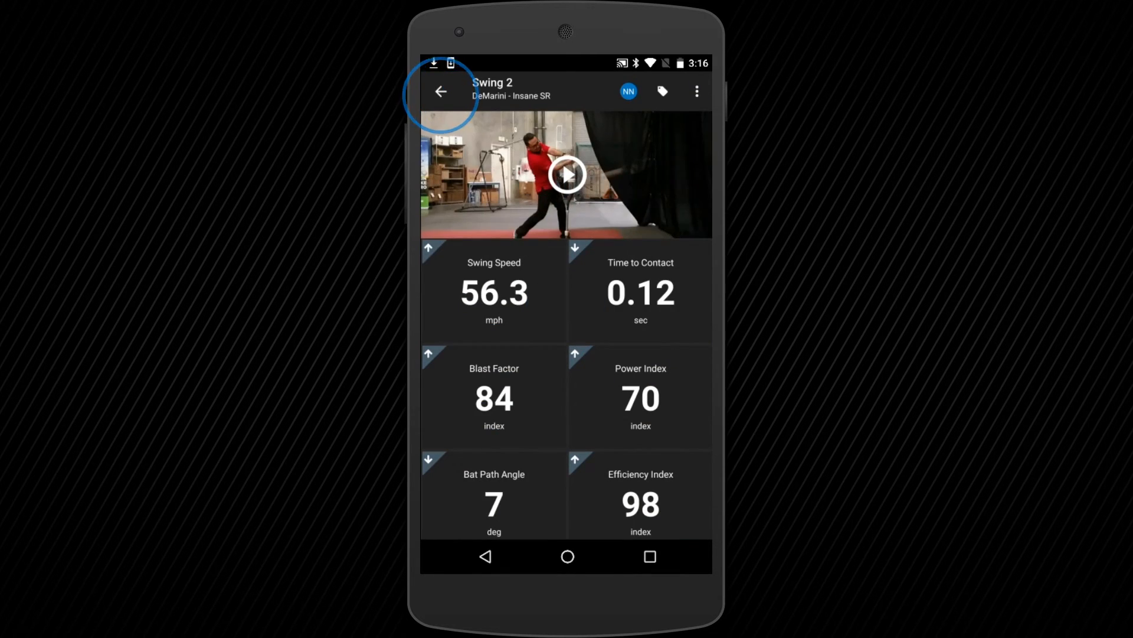
click(441, 92)
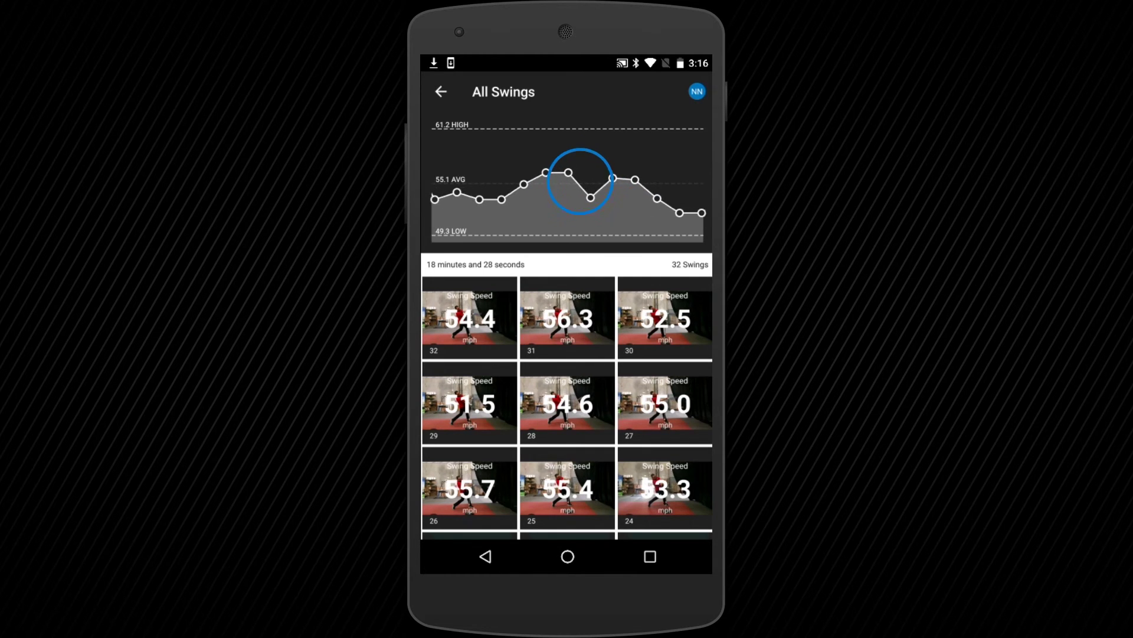
click(572, 170)
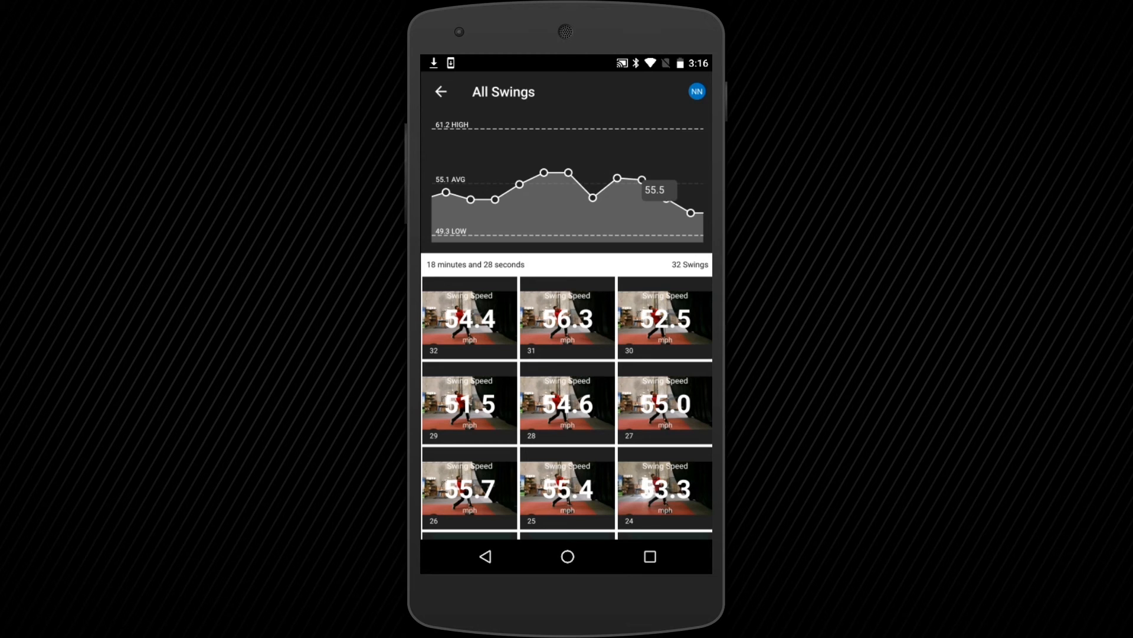
click(442, 92)
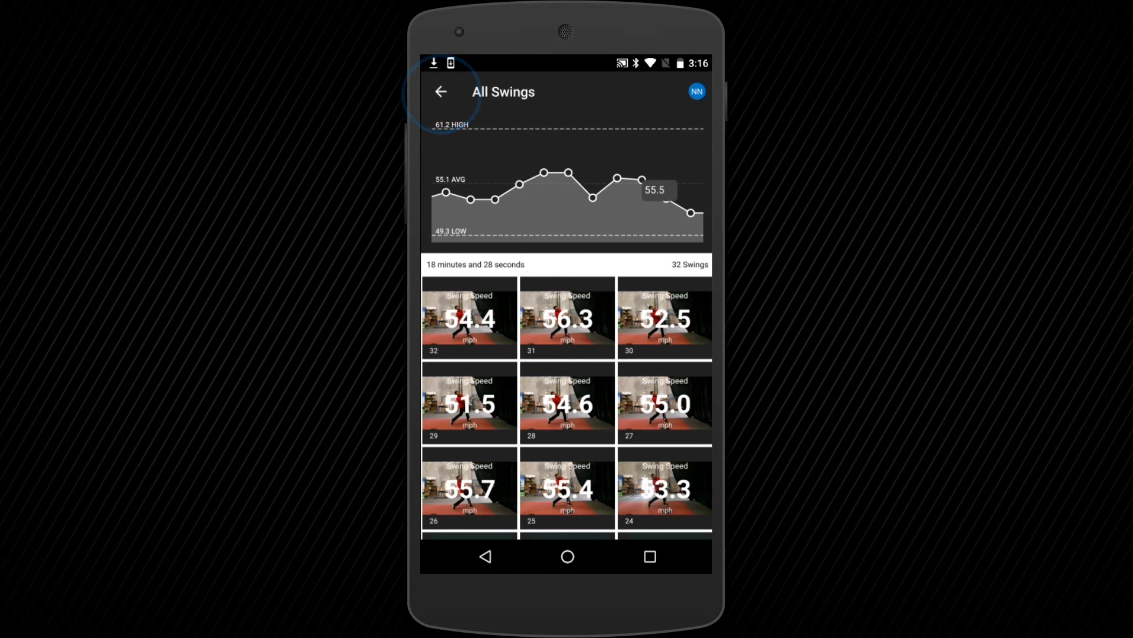
Step: Reach Help & Tips from the user menu, expand Tech Support and choose Call Help Desk
click(442, 92)
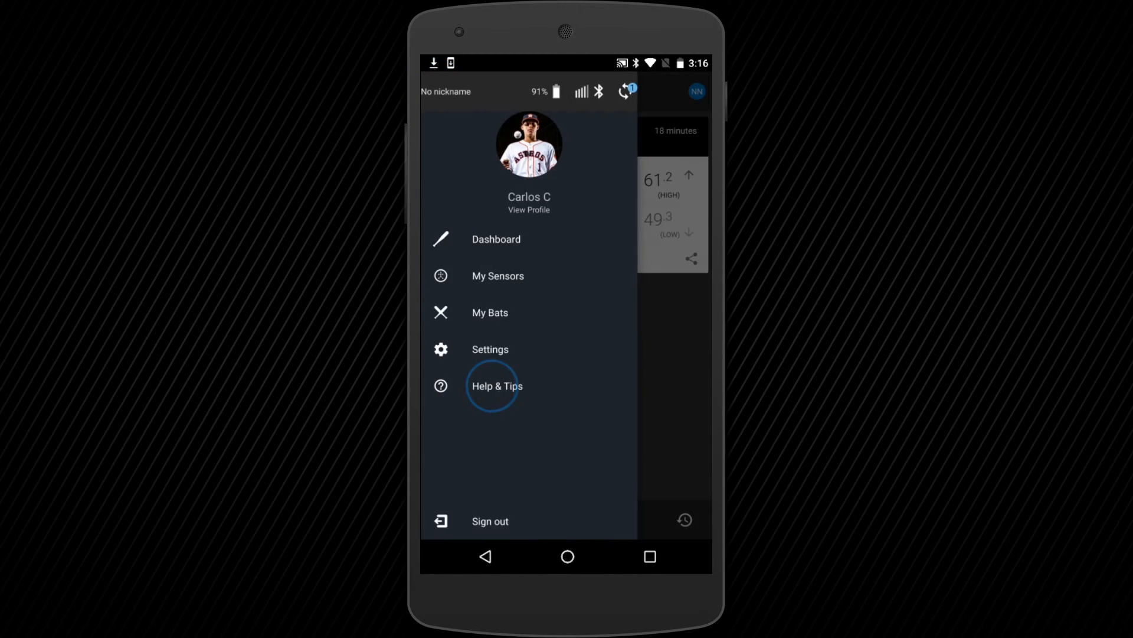
click(496, 384)
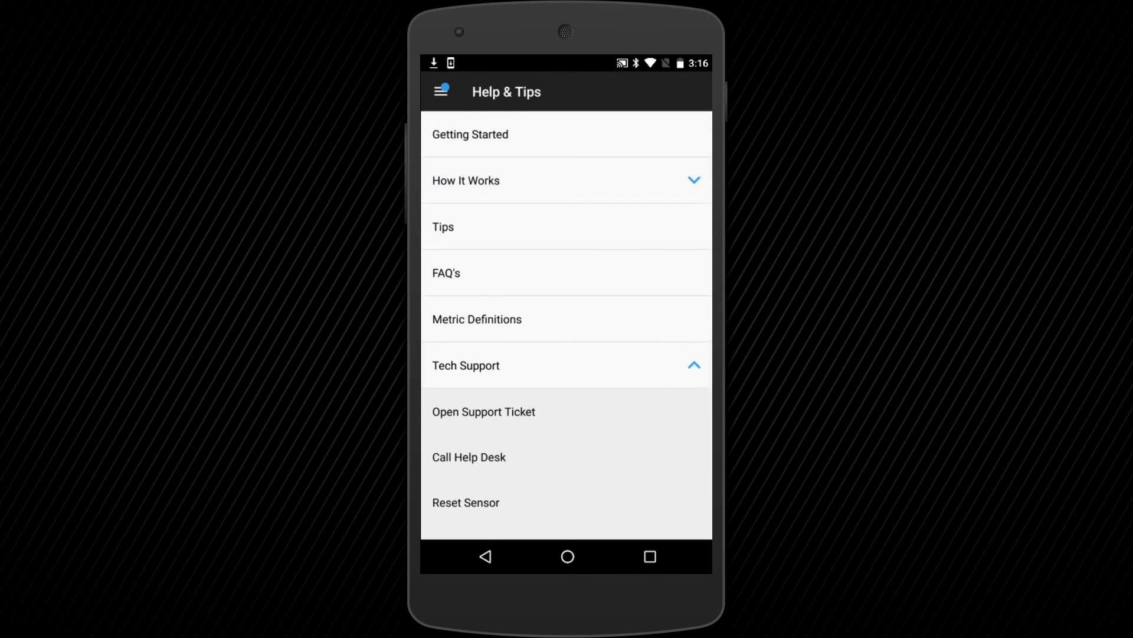
scroll(down, 3)
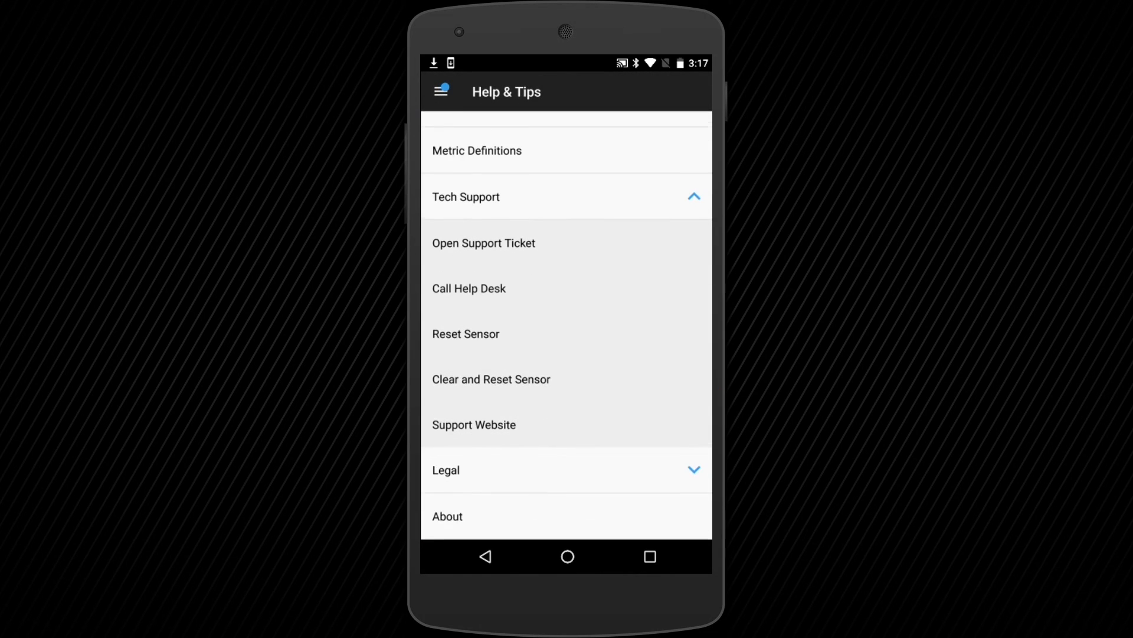
click(465, 424)
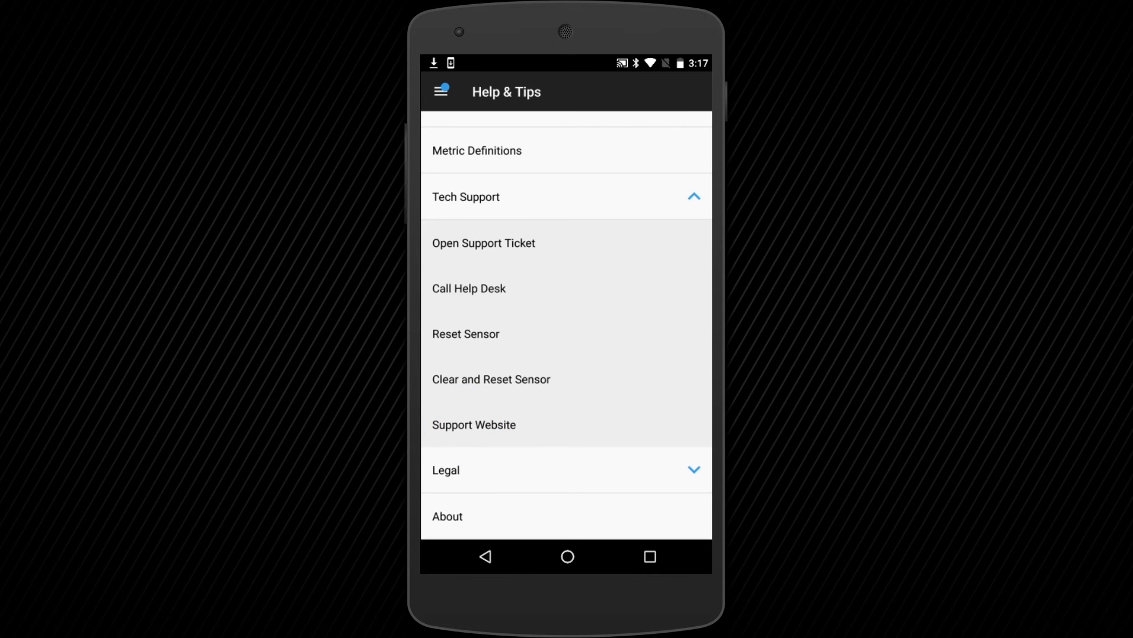
click(466, 288)
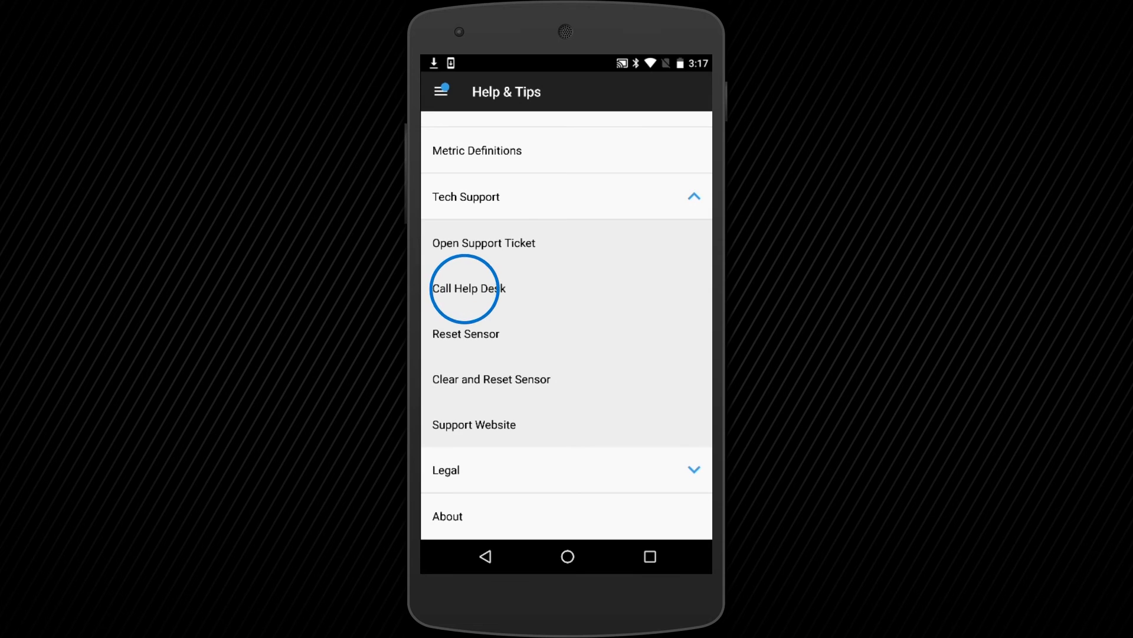